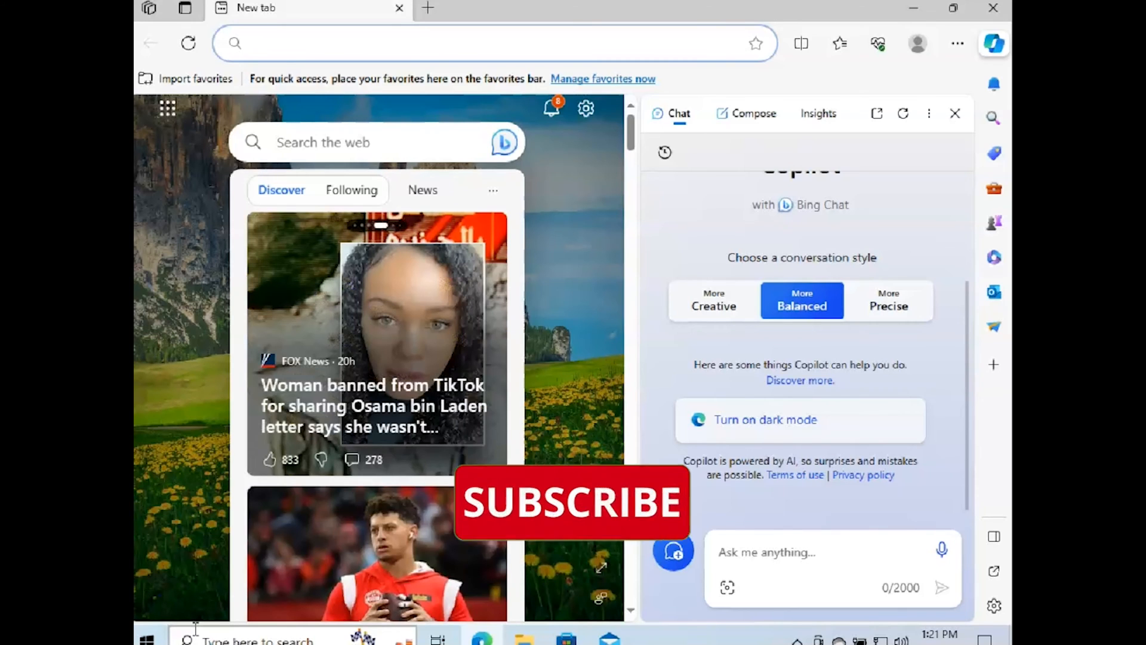
Toggle the Copilot pane via its toolbar icon, then close it so the new tab page fills the window
click(493, 43)
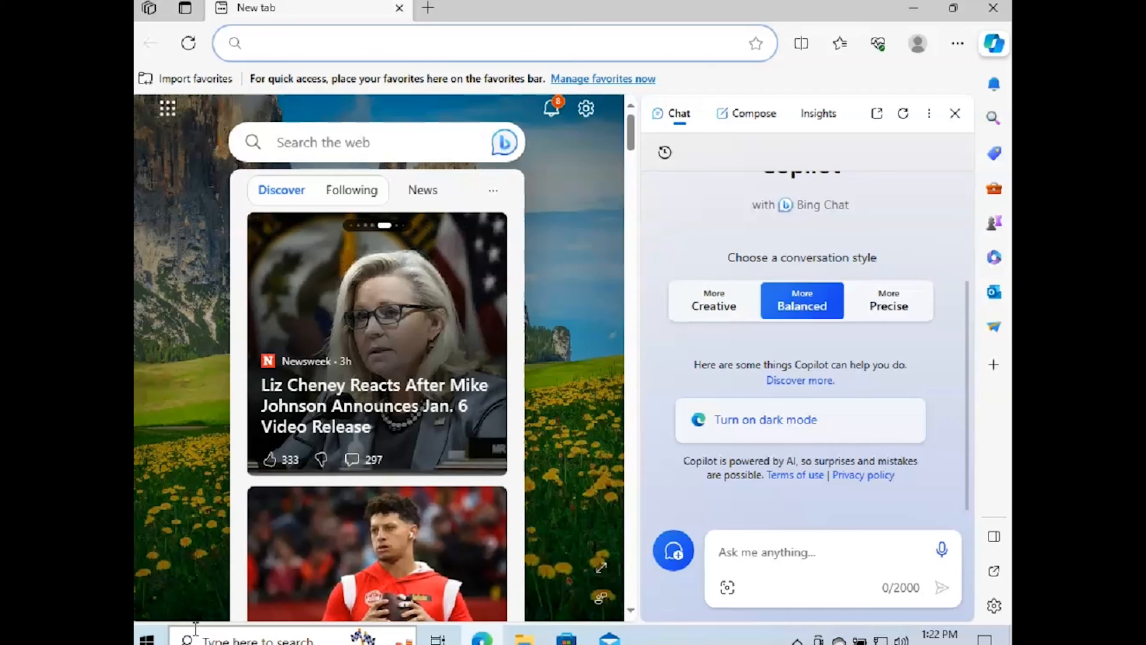
click(493, 43)
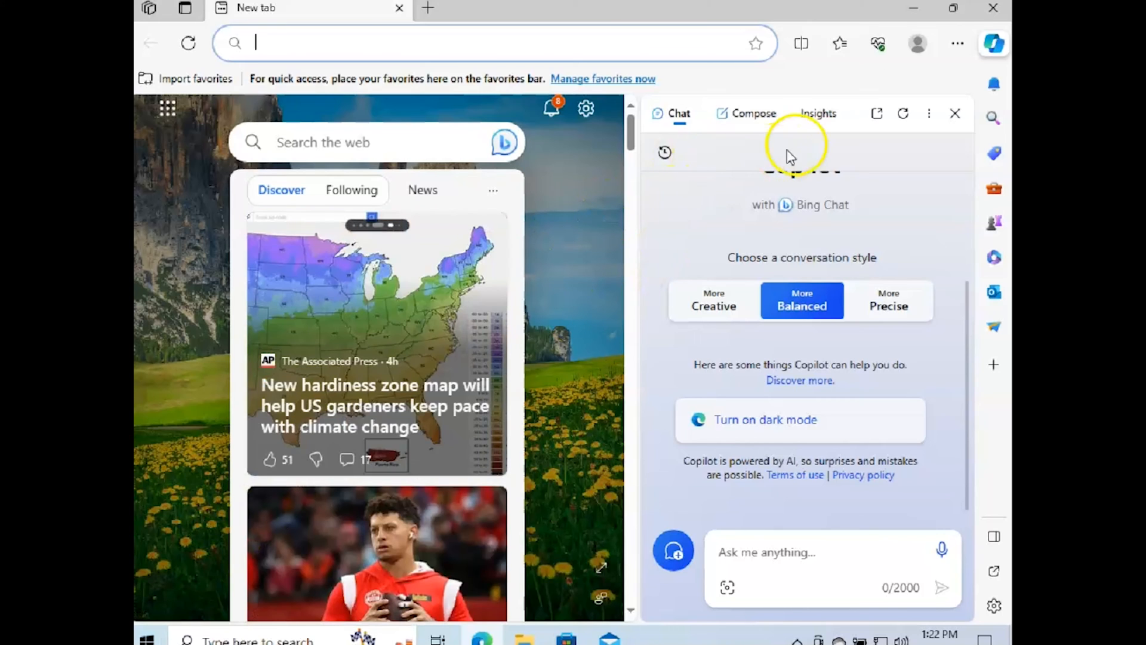
click(993, 43)
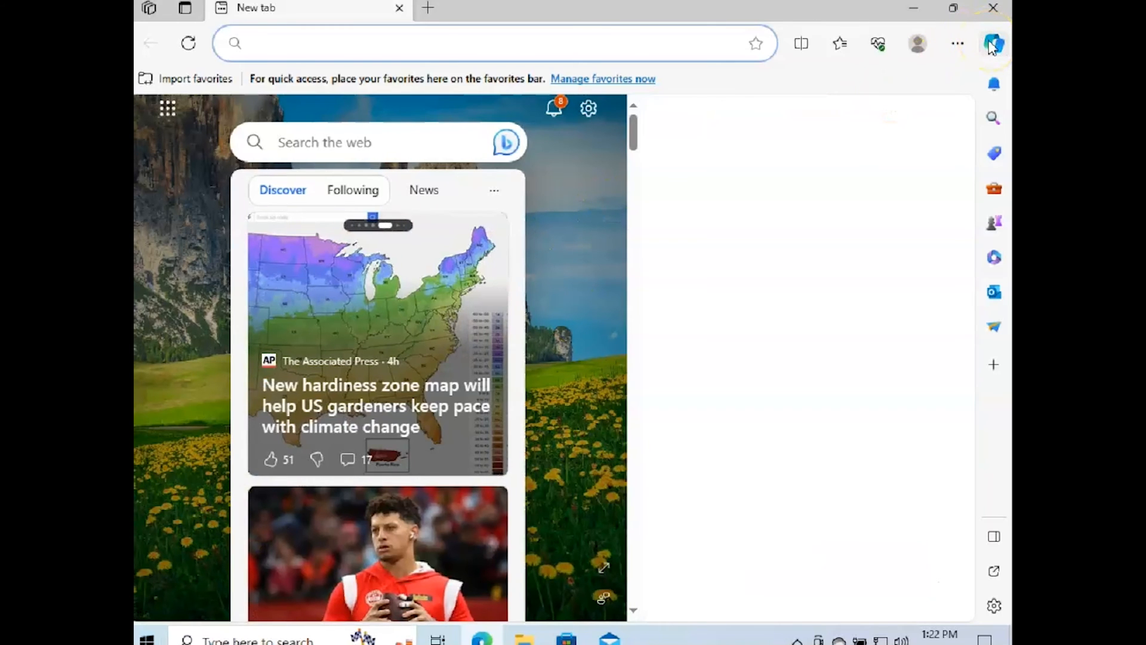
click(992, 43)
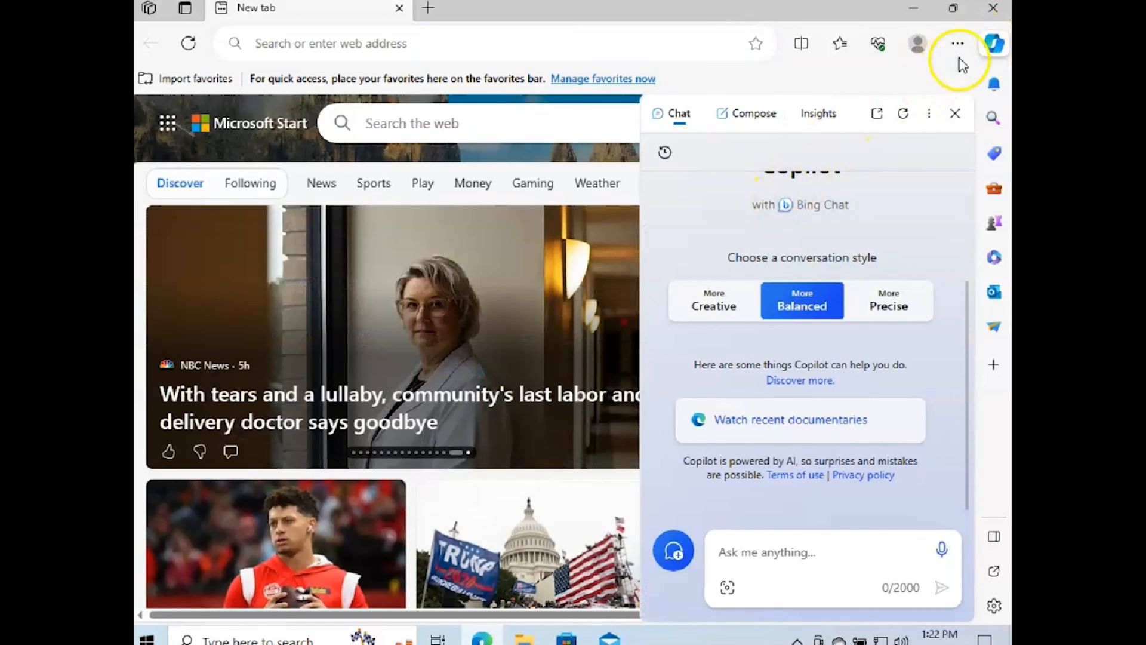
mouse_move(903, 111)
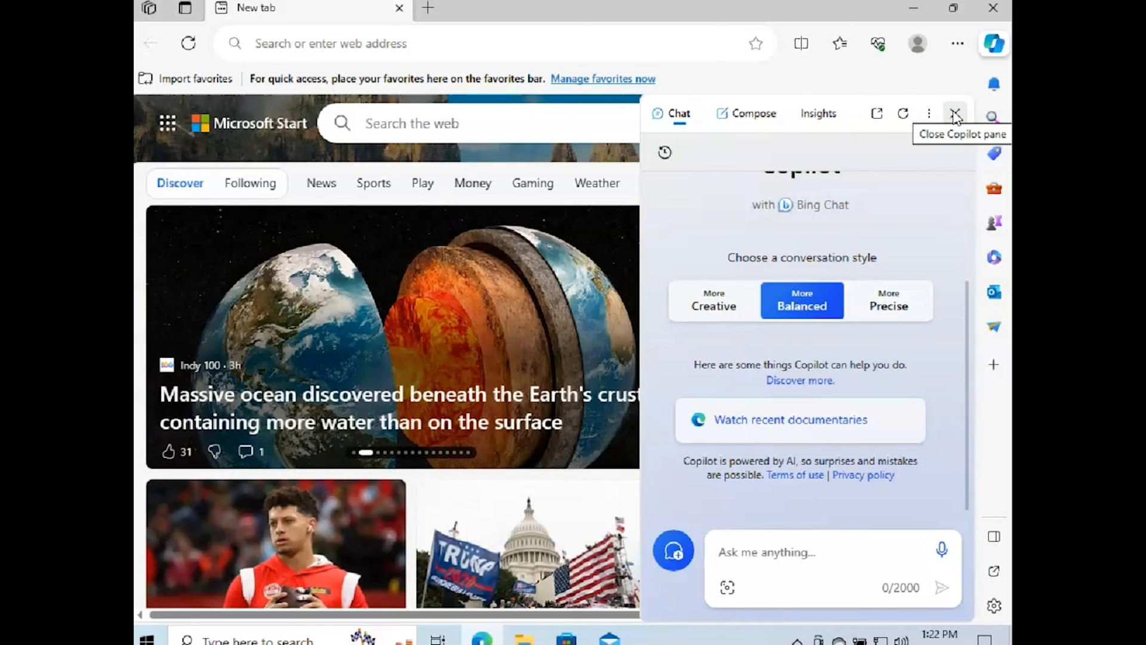
click(955, 113)
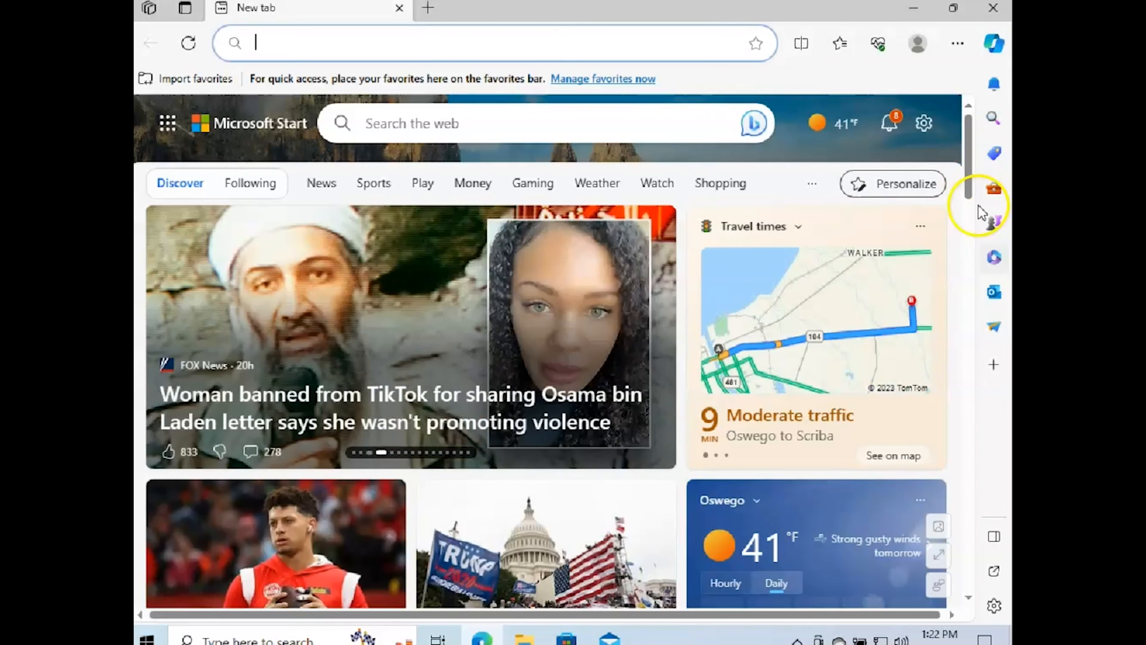
mouse_move(994, 605)
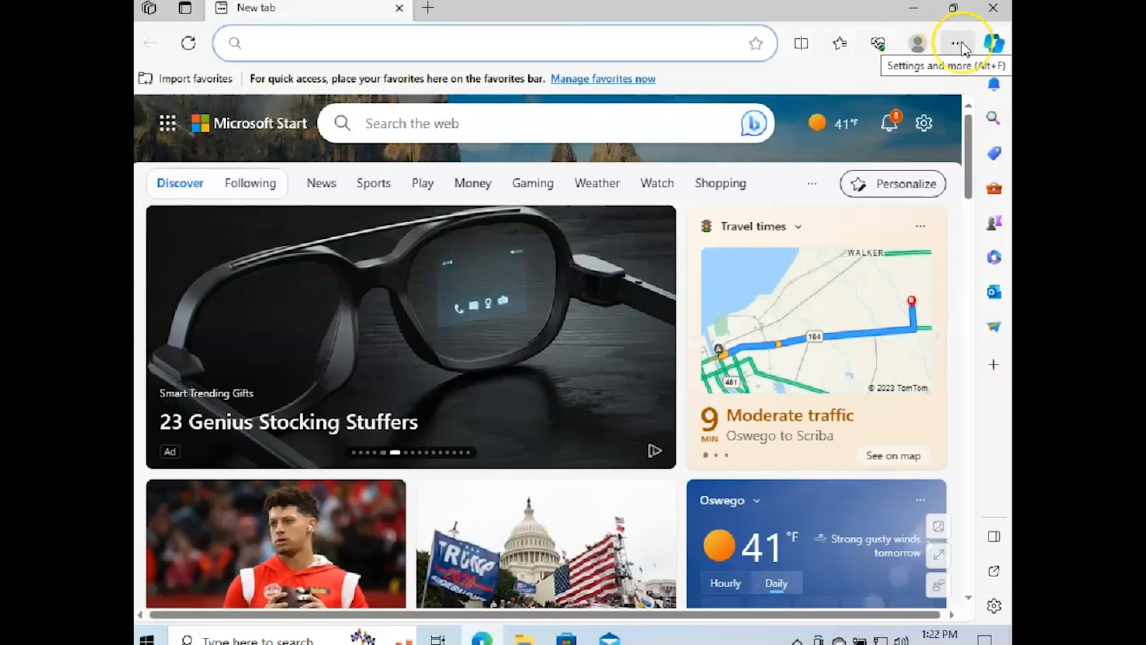
Go to Settings from the main menu and navigate to edge://settings/sidebar
click(957, 43)
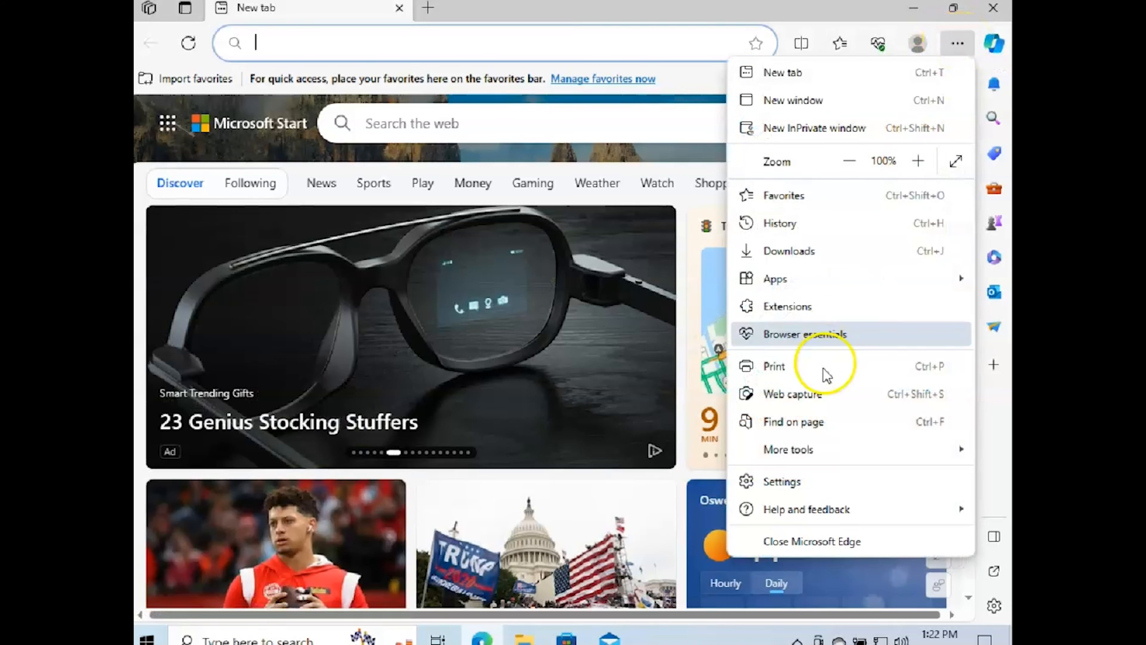
click(780, 481)
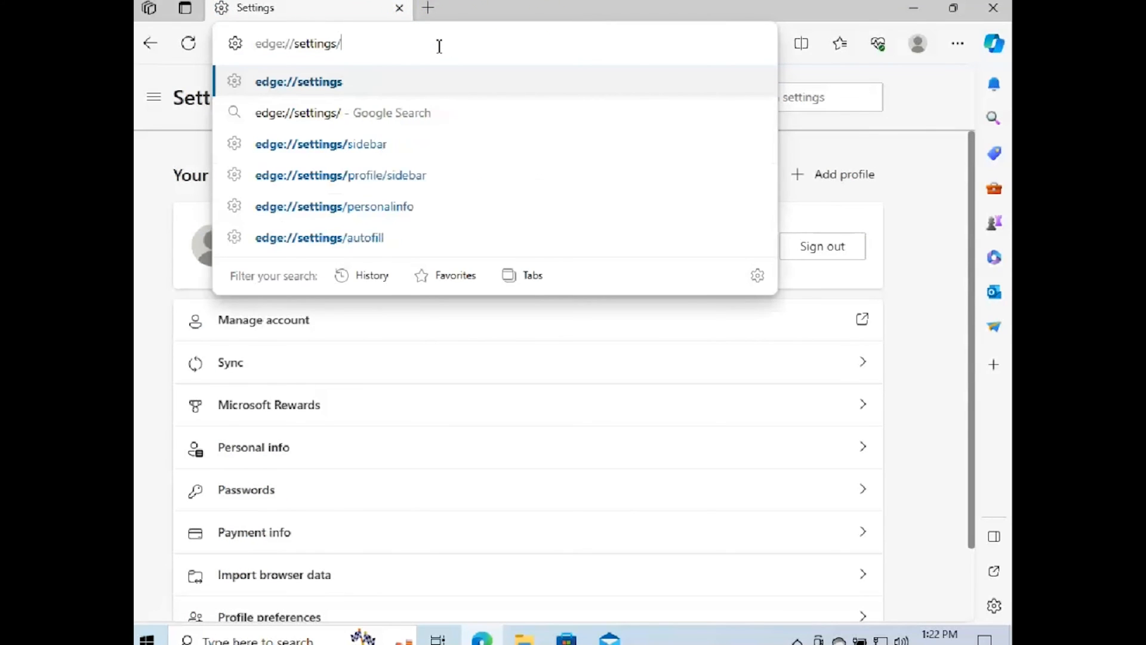
text(sidebar)
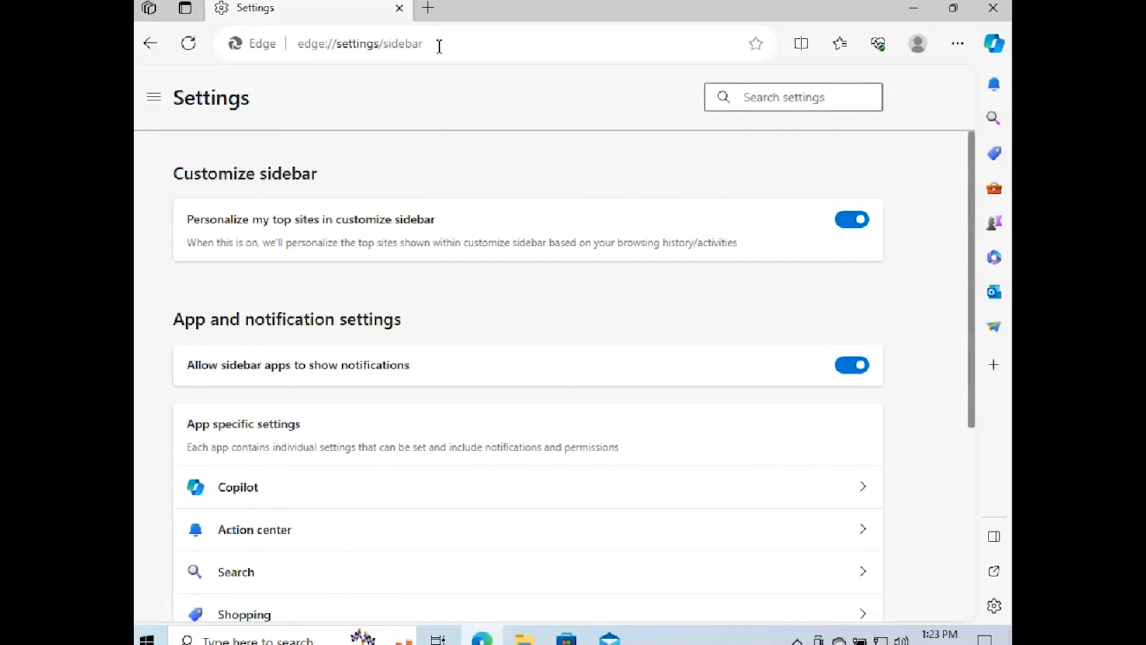
mouse_move(867, 484)
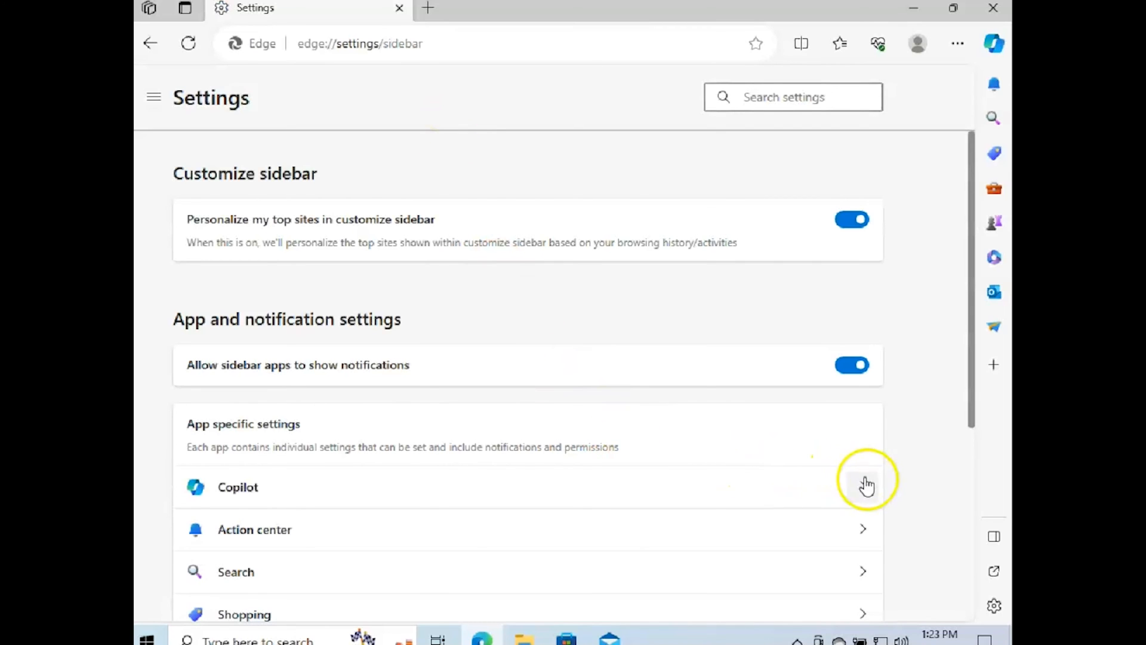
In the Copilot app settings, switch Show Copilot off, triggering the restart prompt
click(237, 487)
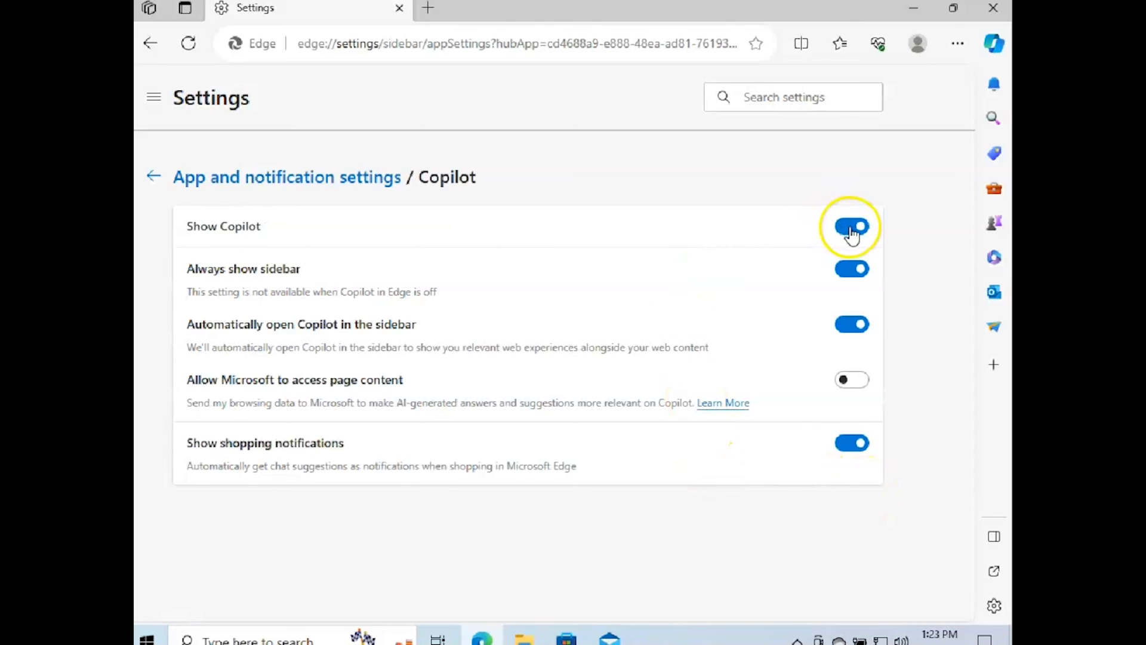
click(851, 226)
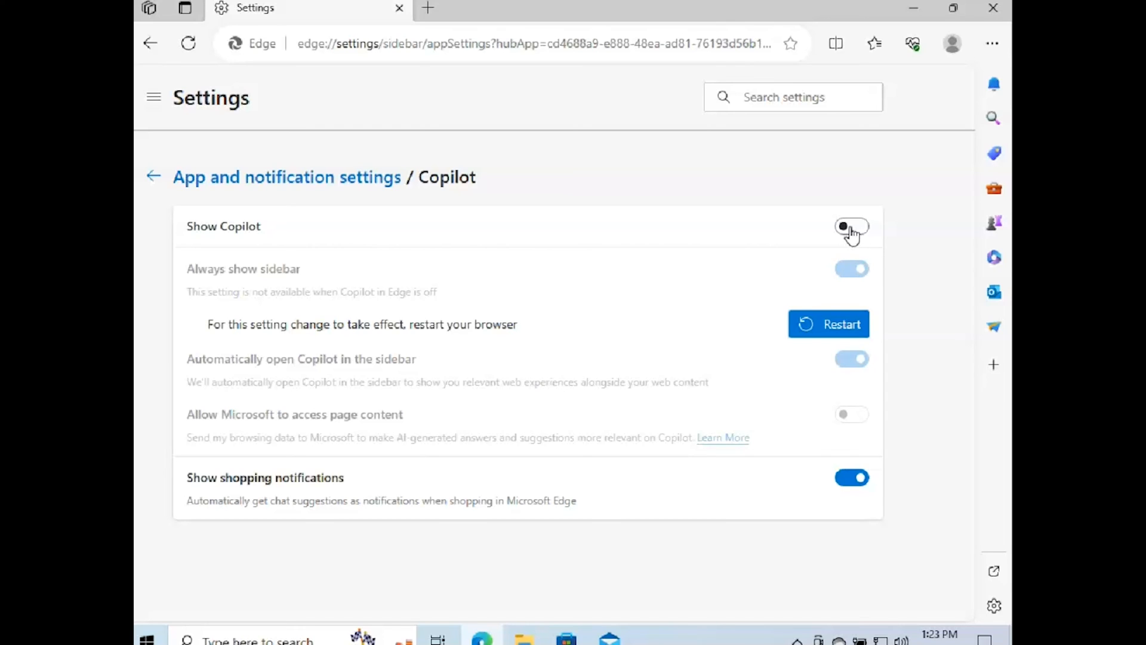
Re-enable Show Copilot, switch off Always show sidebar and Automatically open Copilot, then switch Show Copilot off again
click(851, 226)
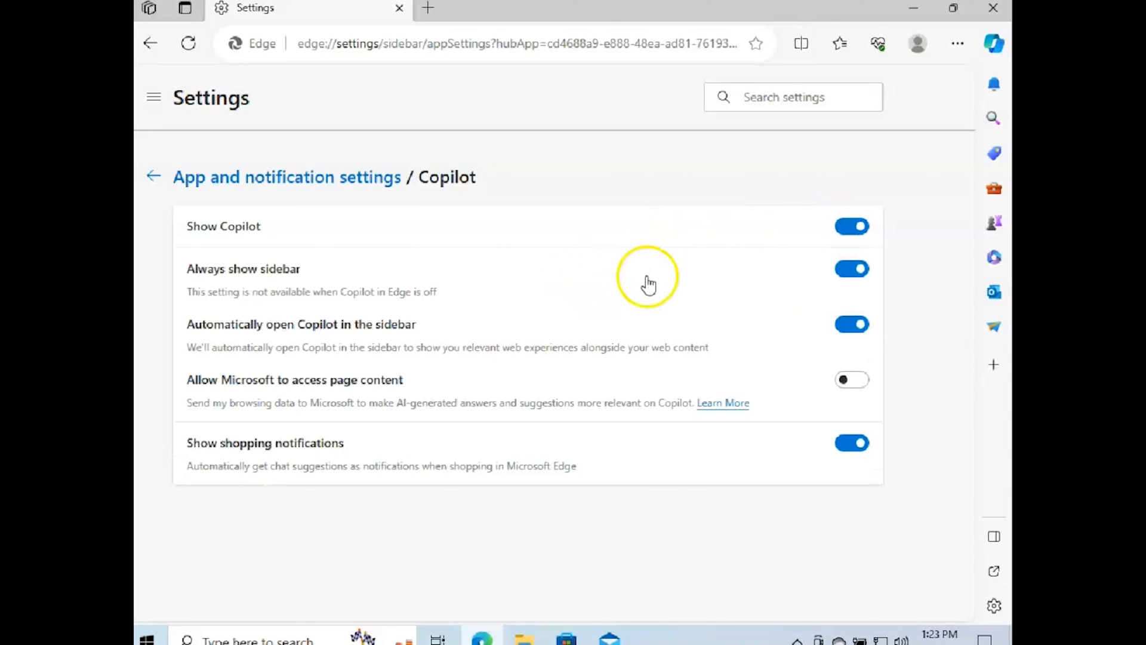
click(852, 269)
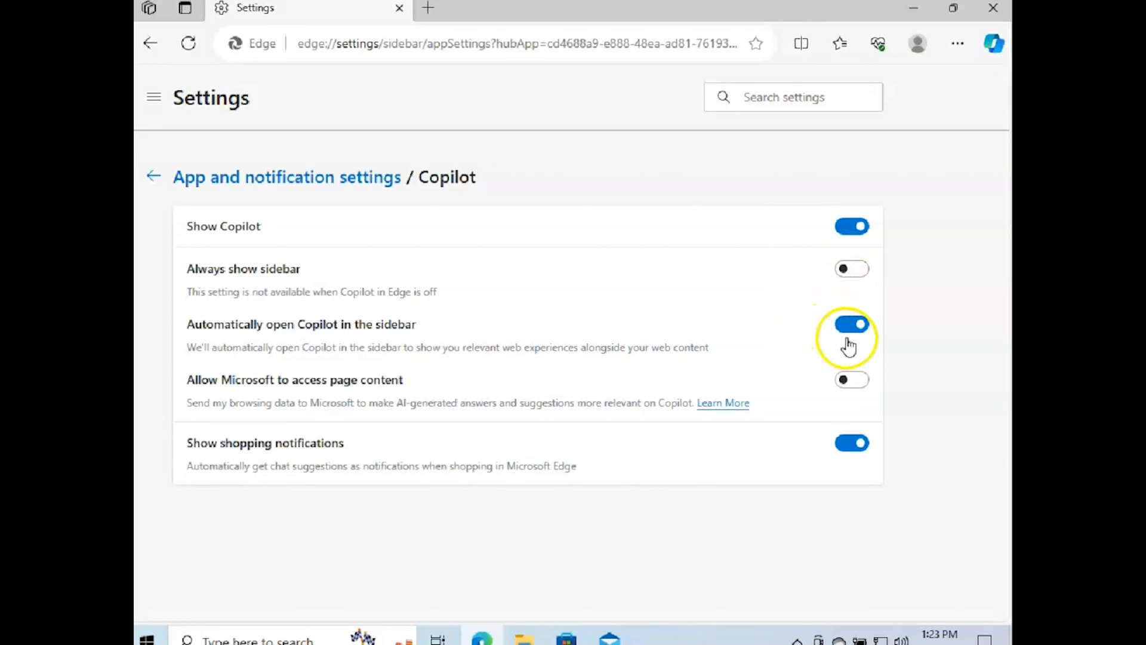
click(851, 324)
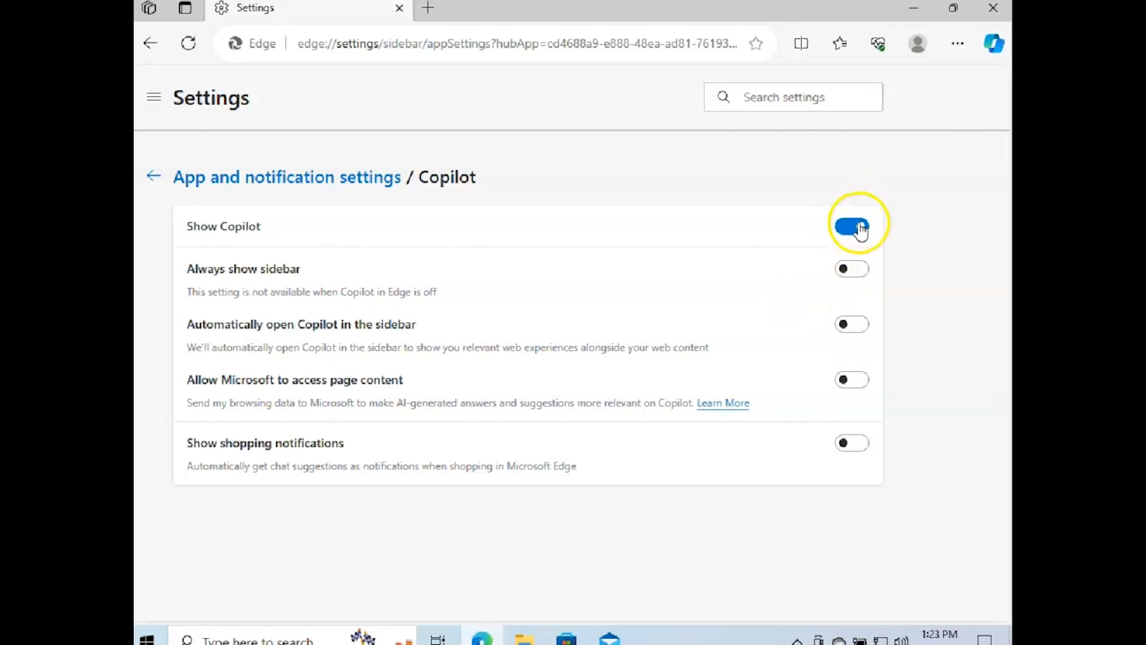
click(851, 225)
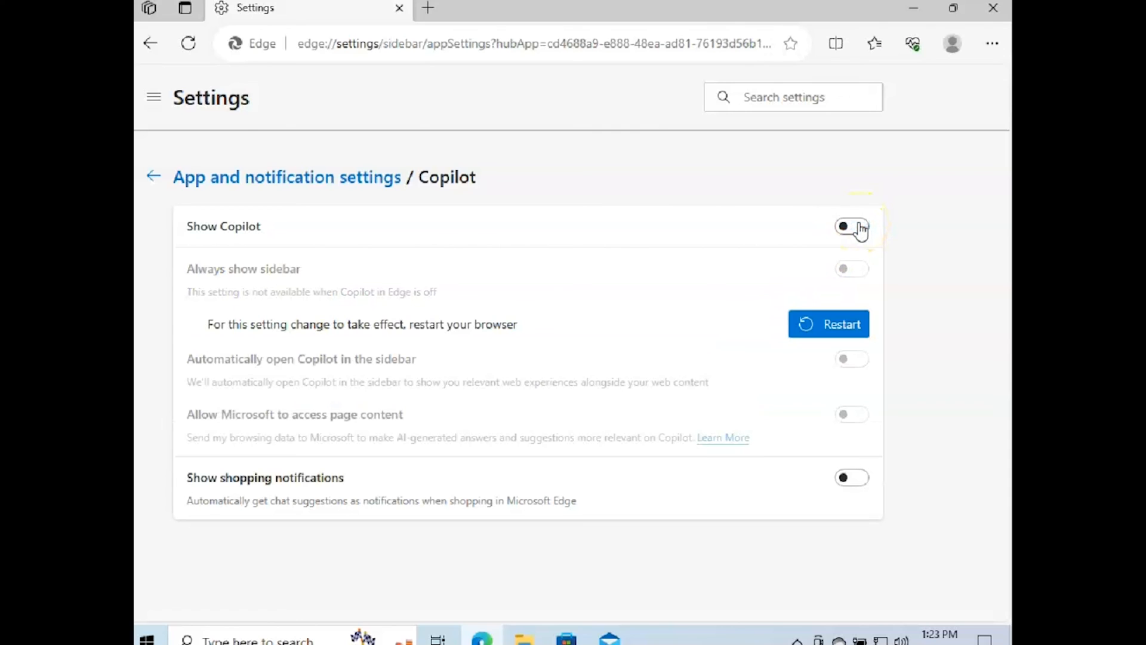
mouse_move(770, 148)
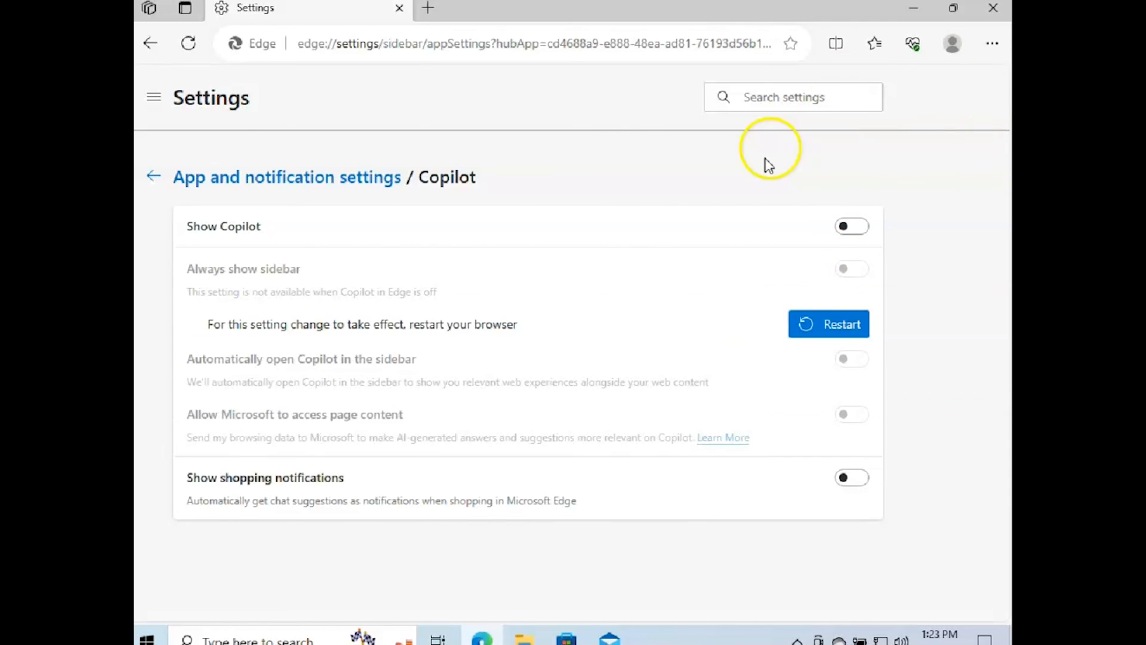